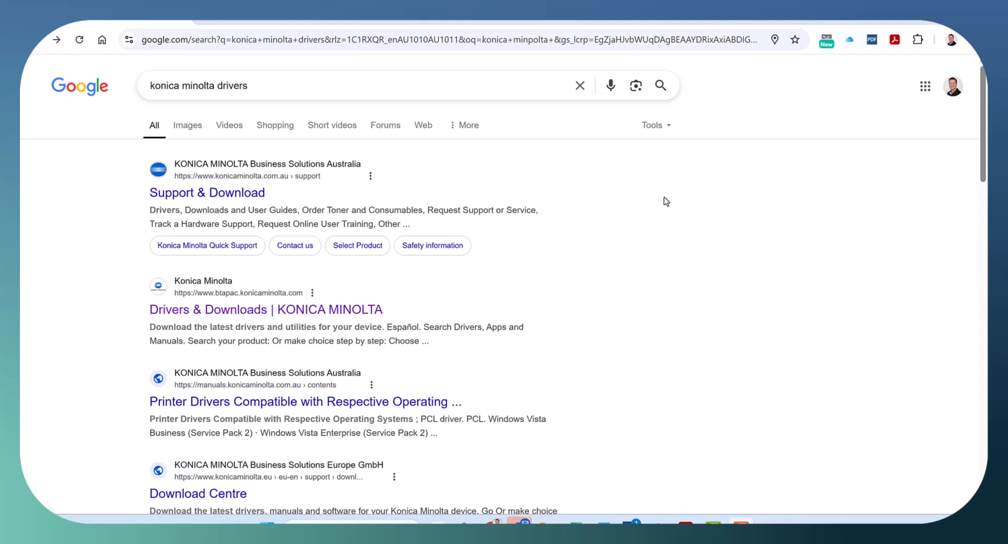
pyautogui.moveTo(698, 203)
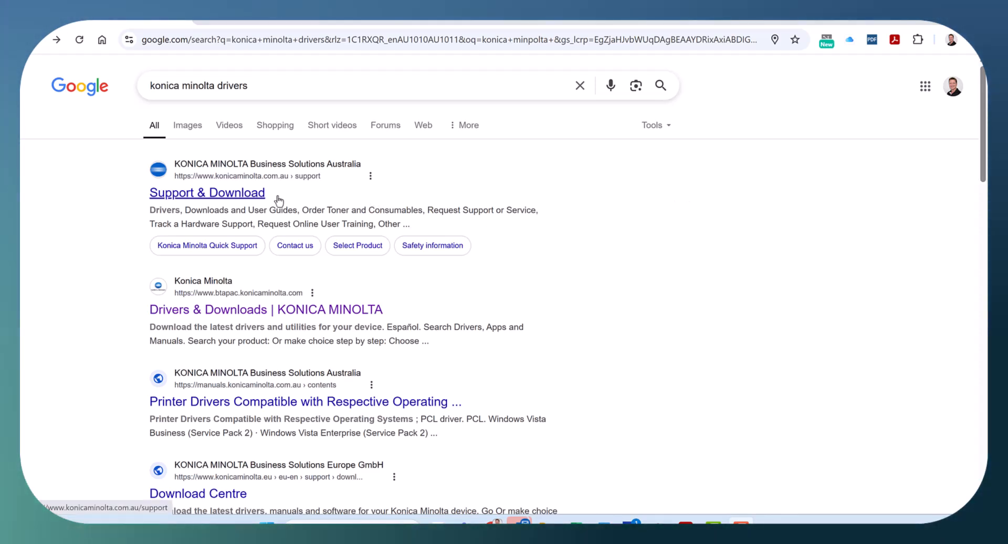
pyautogui.moveTo(267, 200)
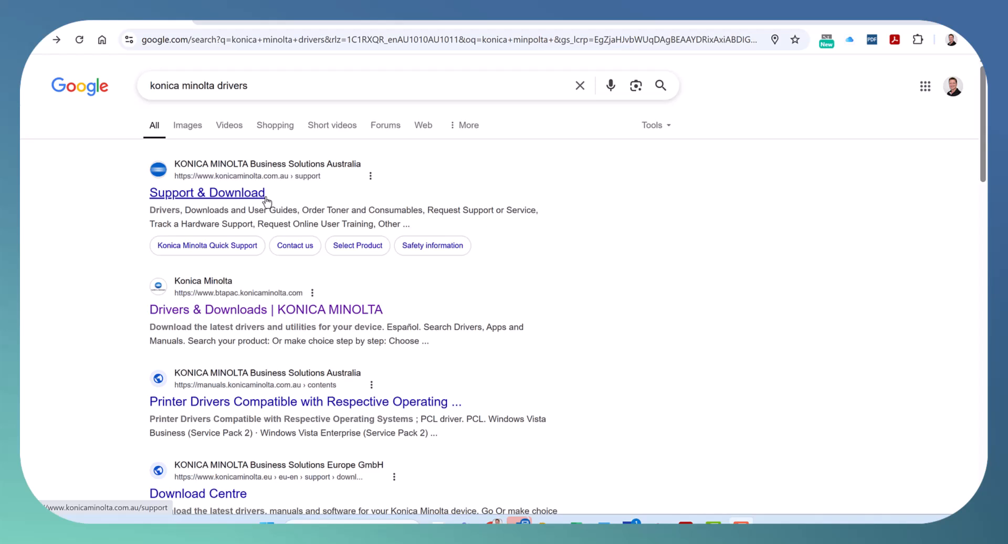
pyautogui.moveTo(273, 77)
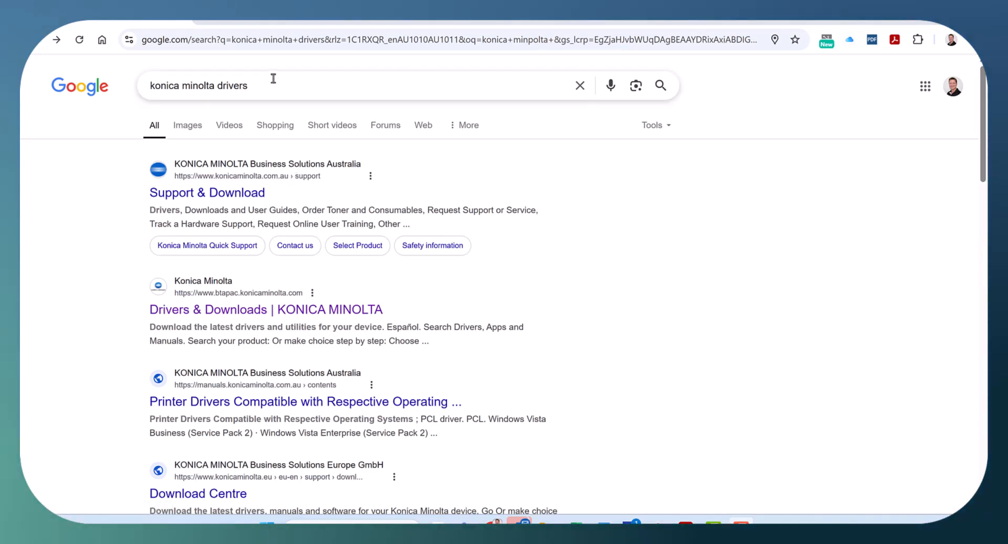
pyautogui.moveTo(288, 88)
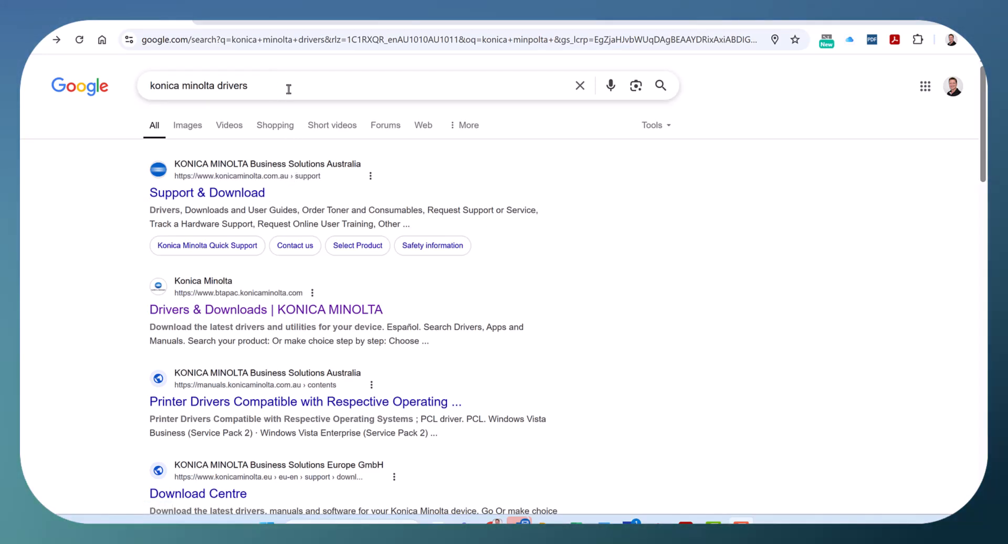
pyautogui.moveTo(281, 90)
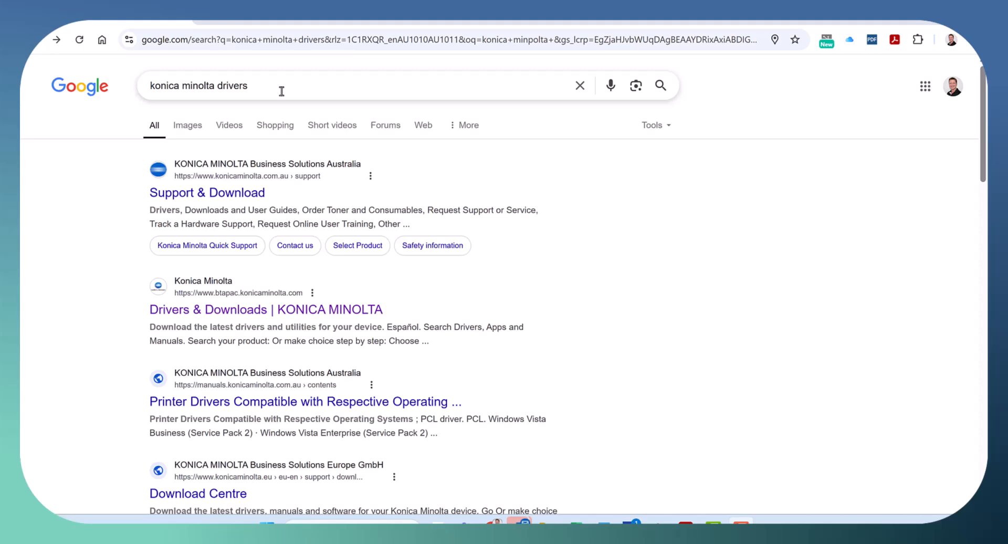
pyautogui.moveTo(207, 194)
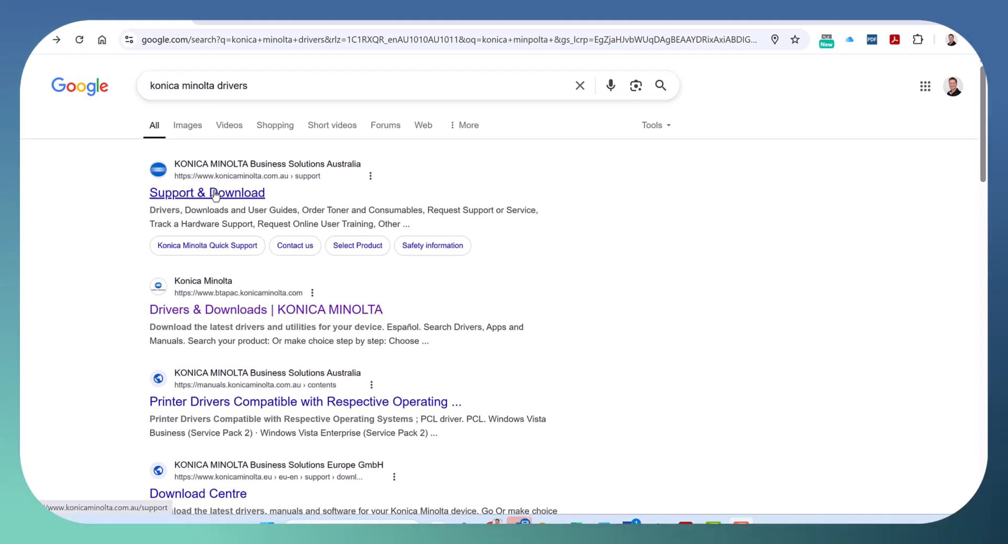
# Search 'C301' in drivers and downloads, choose bizhub C301i and load its driver list.
pyautogui.click(206, 193)
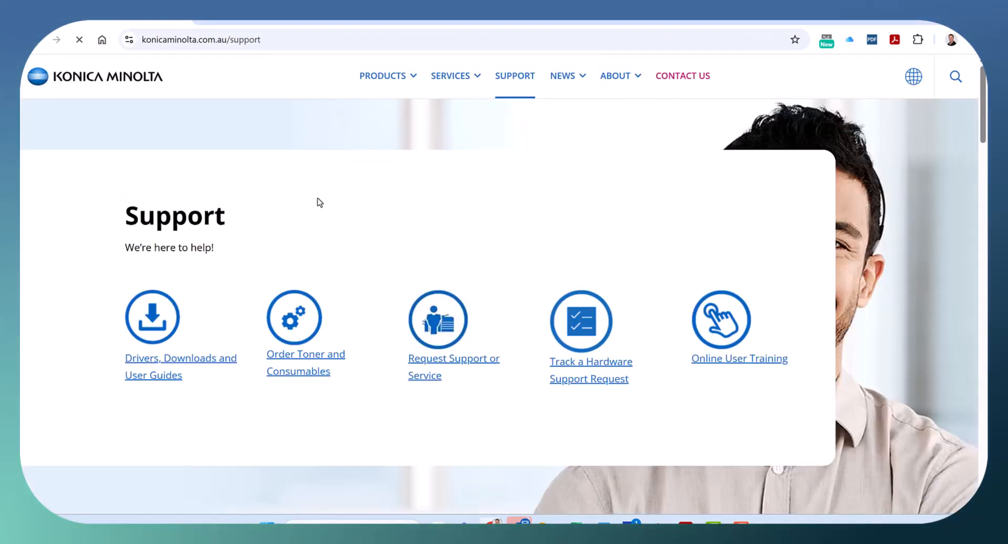
pyautogui.moveTo(181, 328)
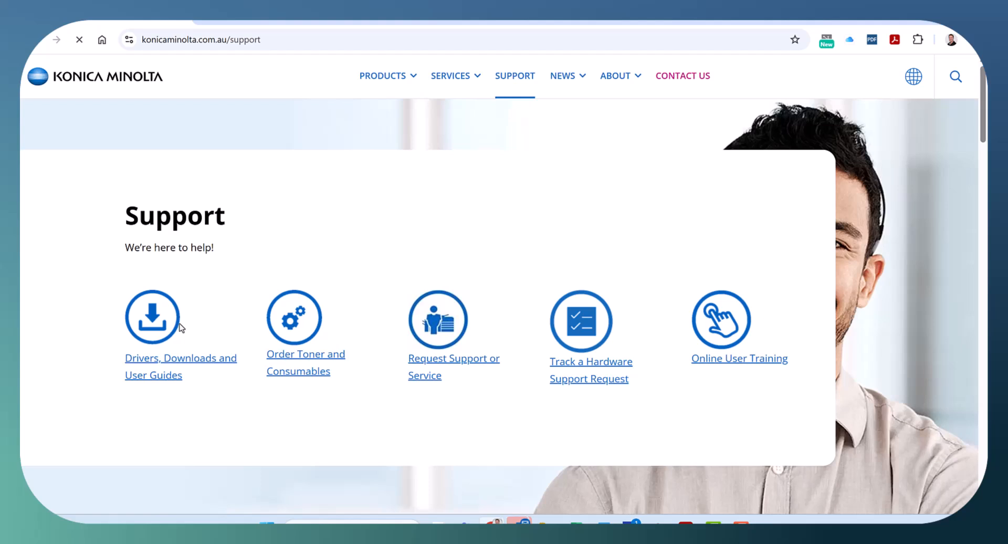
pyautogui.moveTo(193, 290)
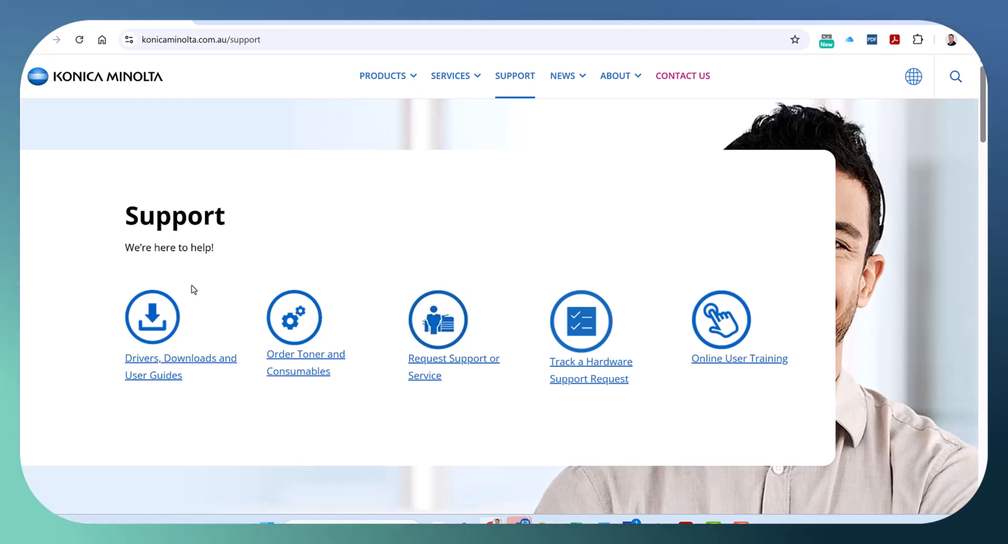
pyautogui.moveTo(153, 318)
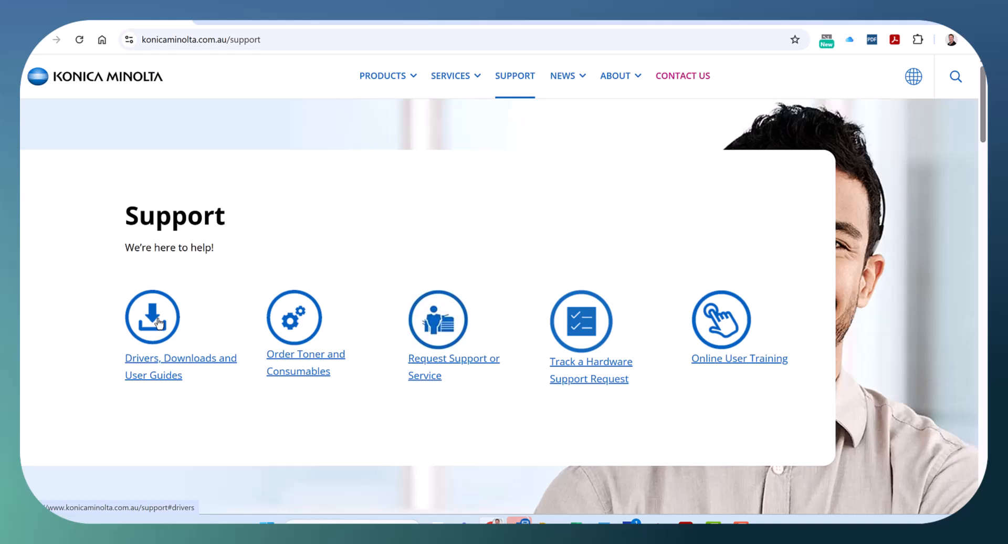
pyautogui.click(151, 316)
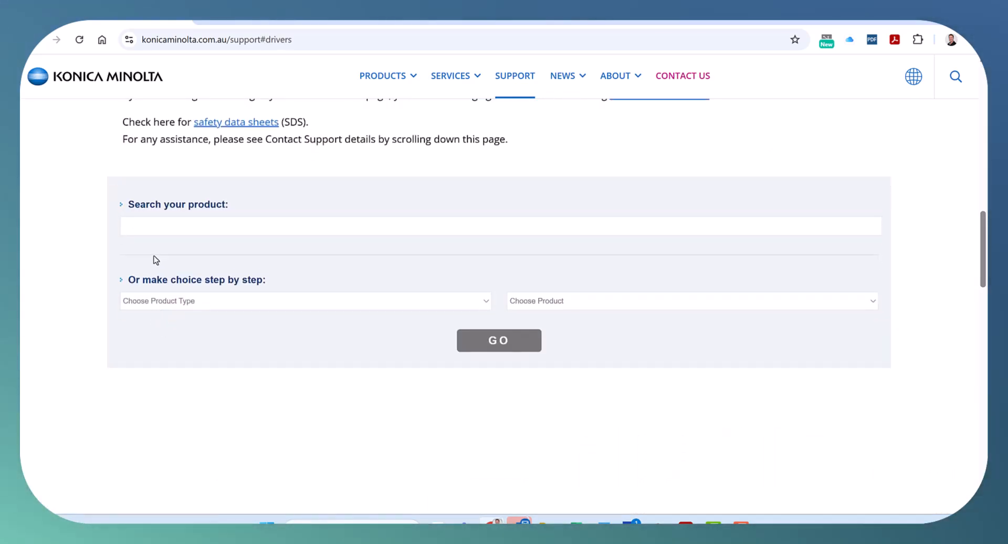
pyautogui.click(500, 225)
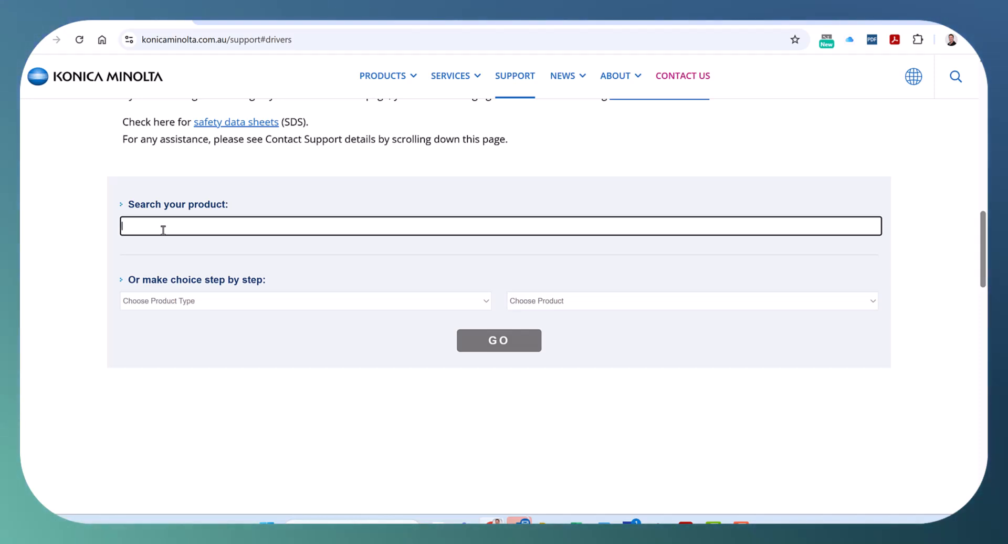
pyautogui.write('C3')
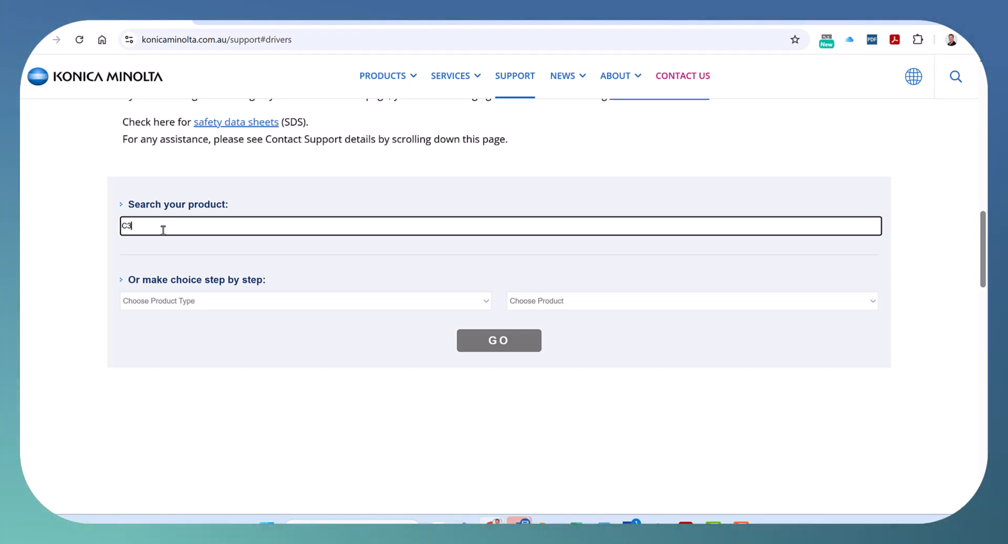
pyautogui.write('01i')
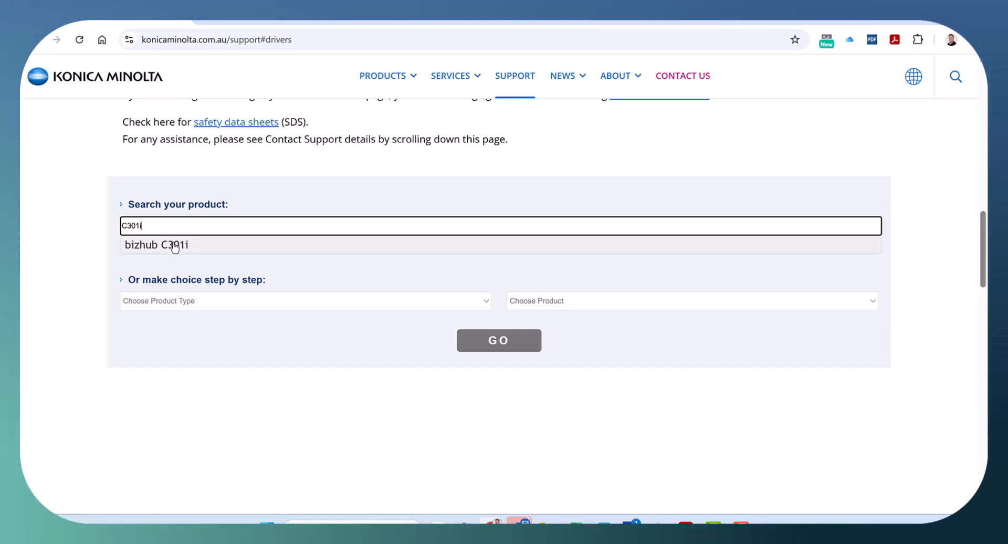
pyautogui.click(155, 245)
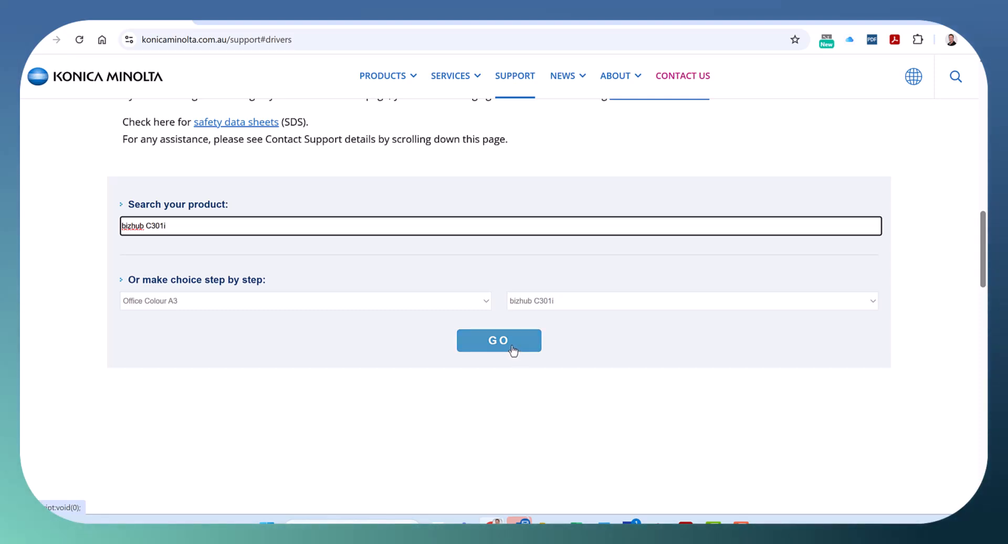
pyautogui.click(499, 341)
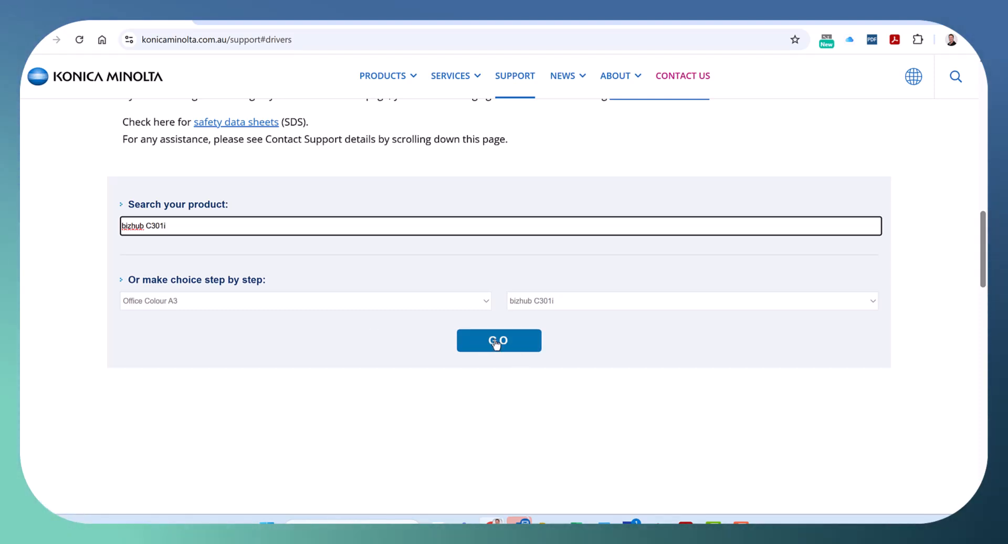
pyautogui.click(498, 340)
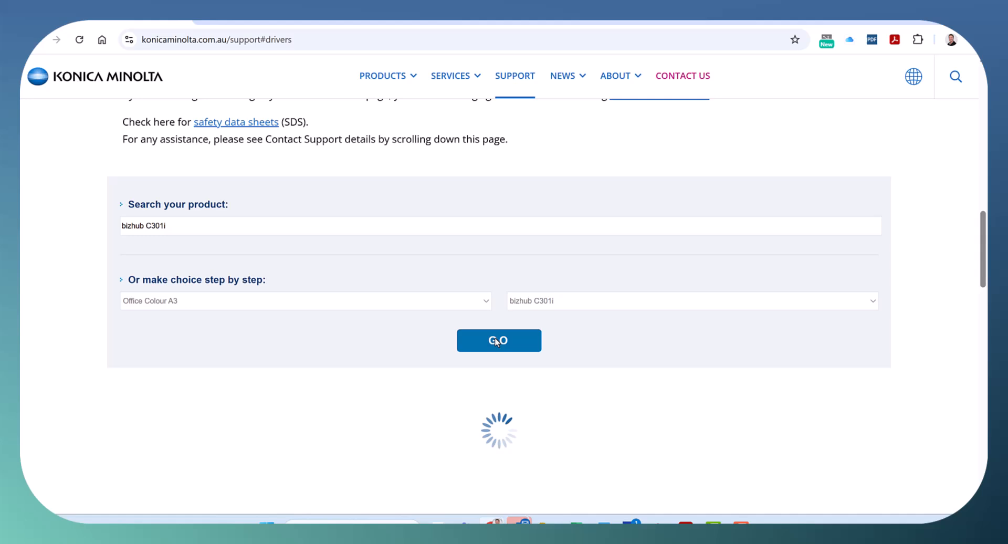
# Set the operating system to Windows 11 and reveal the Universal Printer Driver downloads.
pyautogui.click(498, 340)
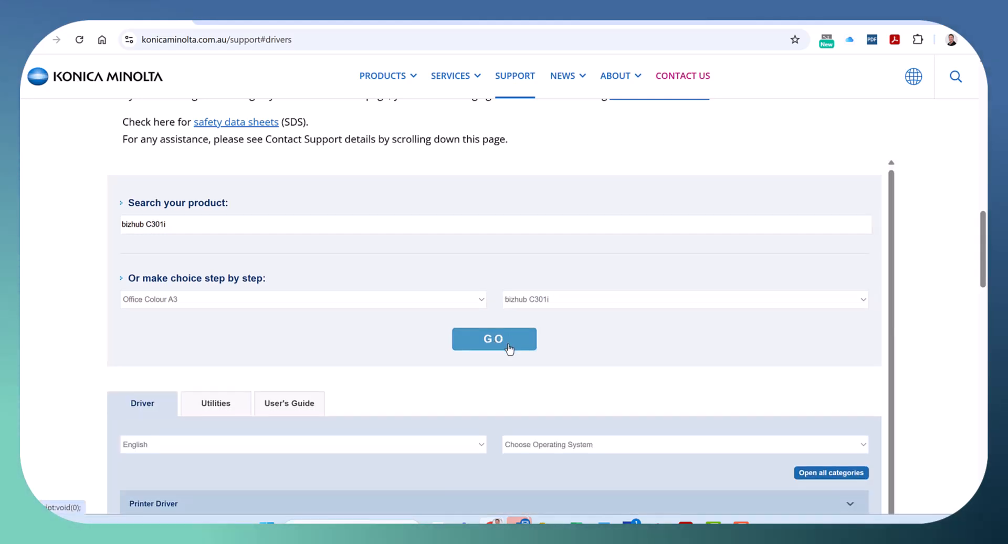
pyautogui.scroll(-3)
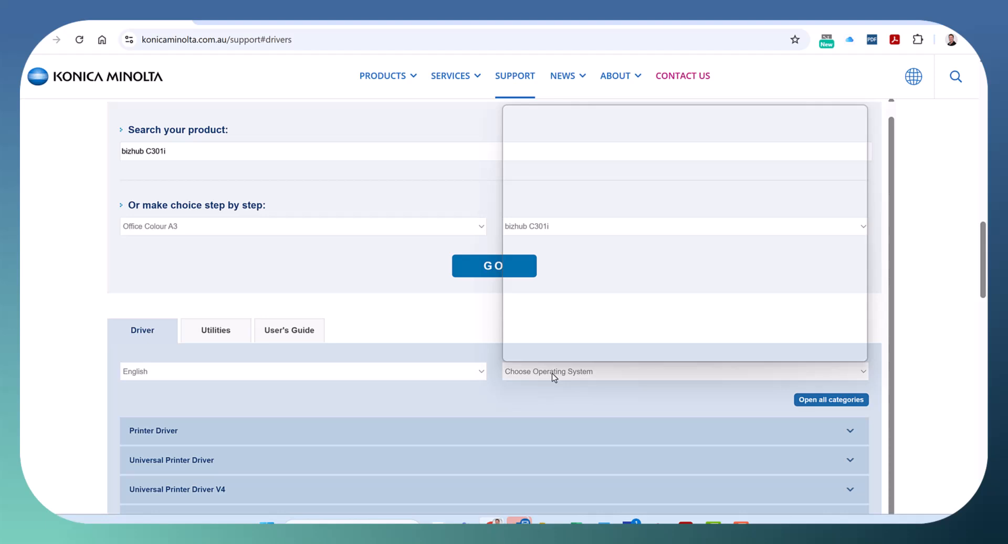
pyautogui.click(549, 371)
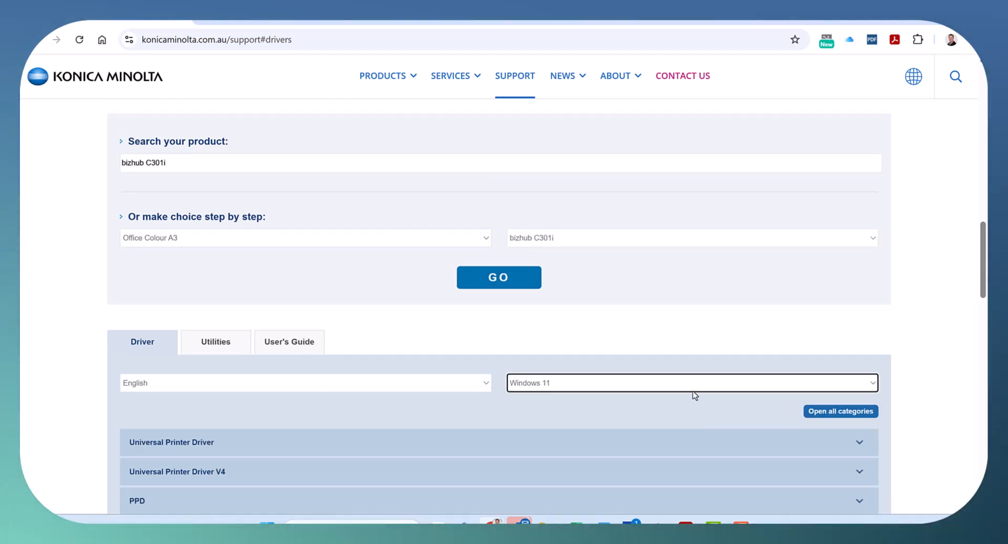
pyautogui.scroll(-3)
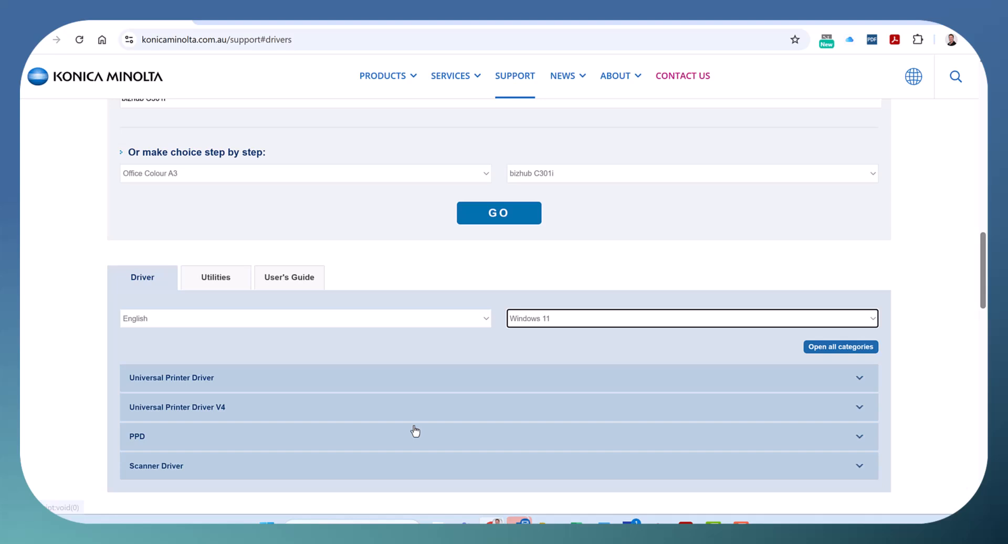
pyautogui.scroll(-3)
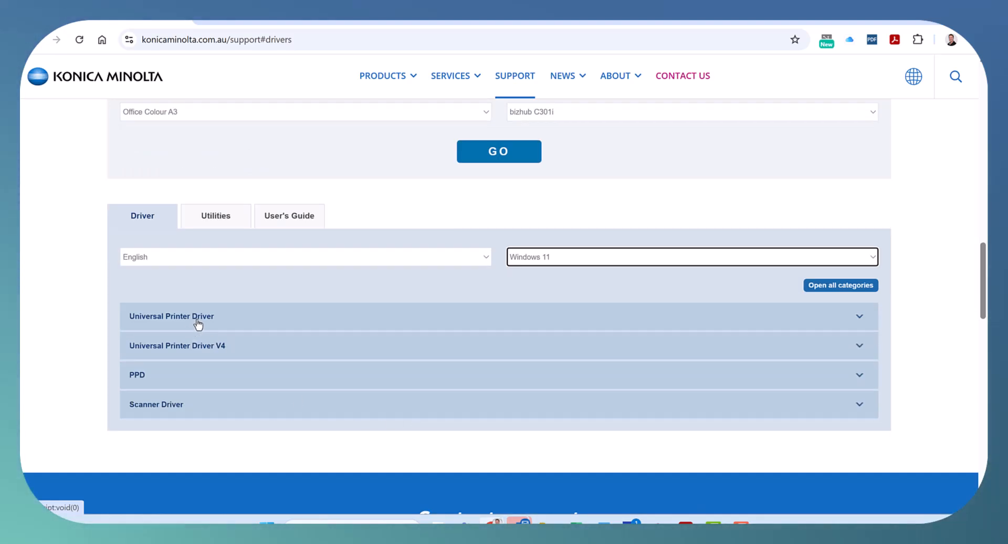
pyautogui.moveTo(218, 319)
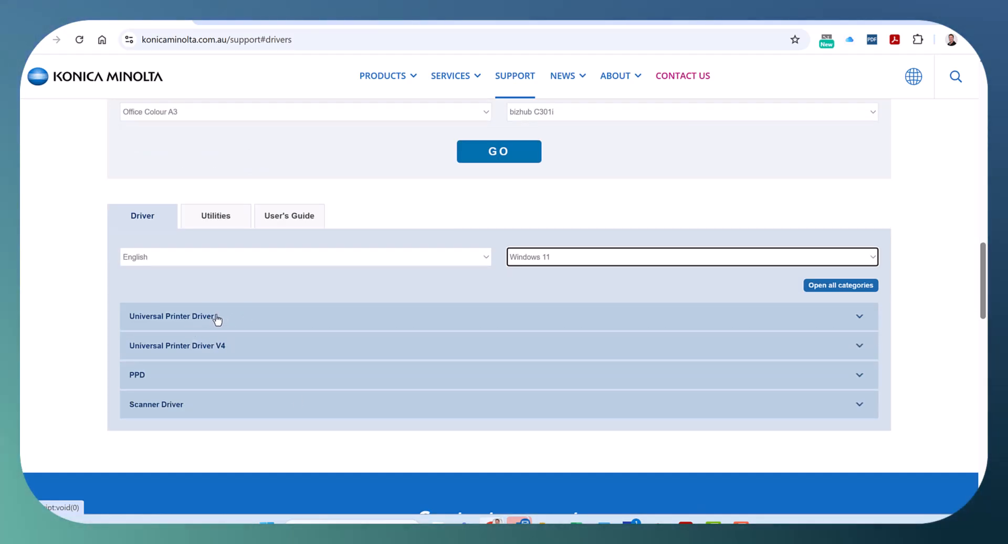
pyautogui.scroll(3)
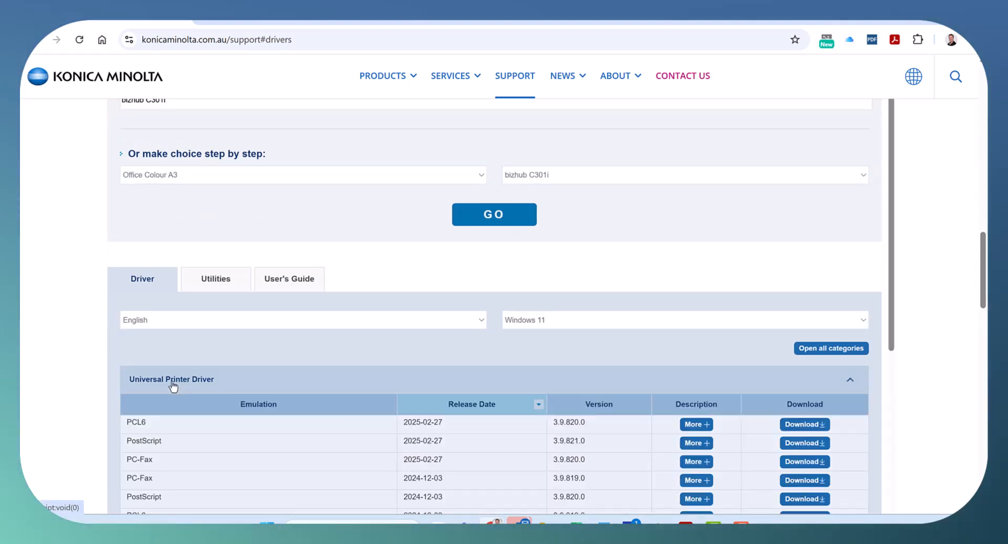
pyautogui.moveTo(120, 426)
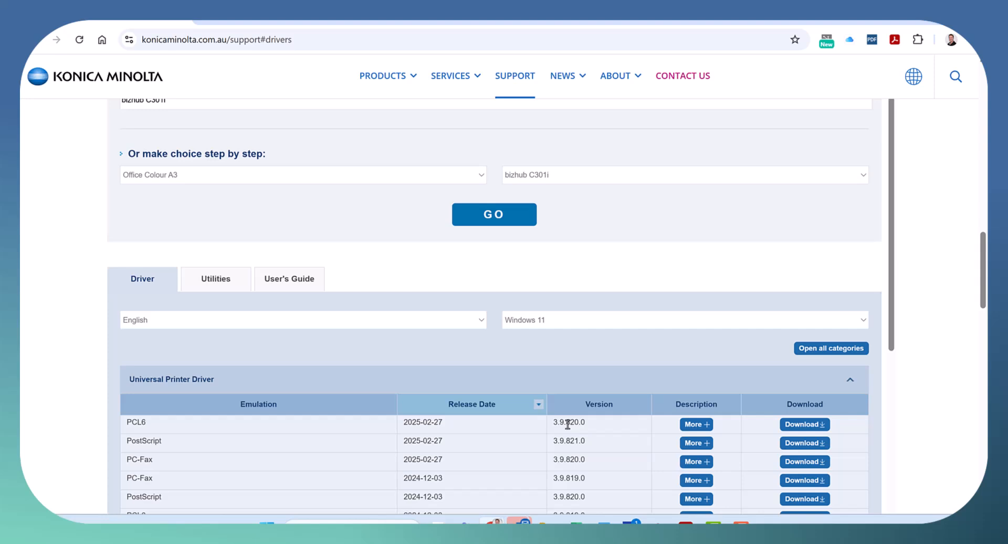
pyautogui.moveTo(558, 432)
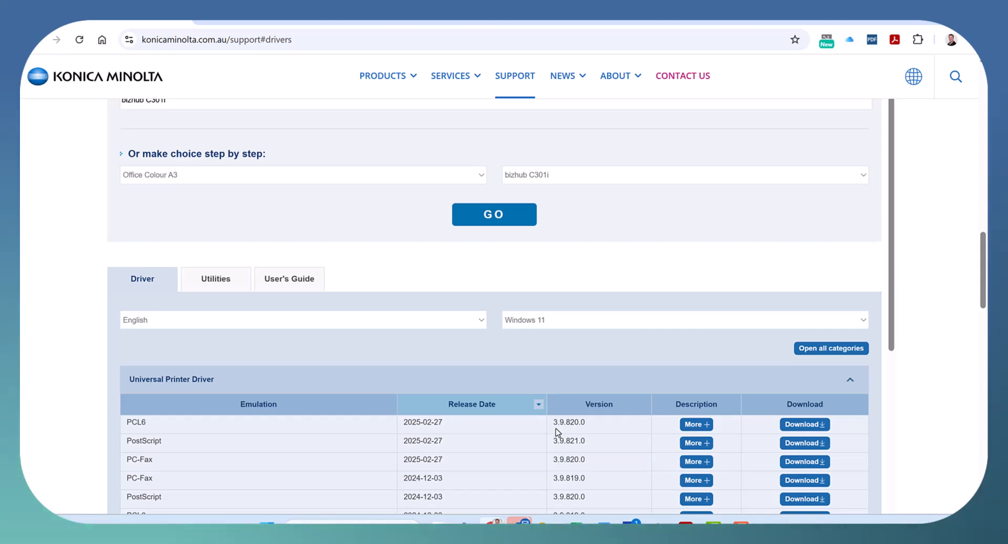
pyautogui.moveTo(660, 420)
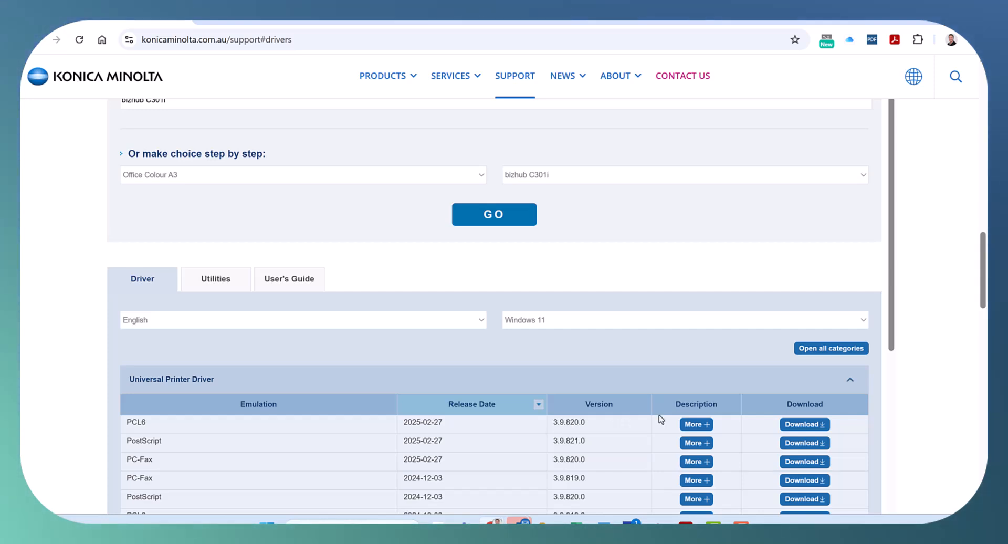
pyautogui.moveTo(805, 427)
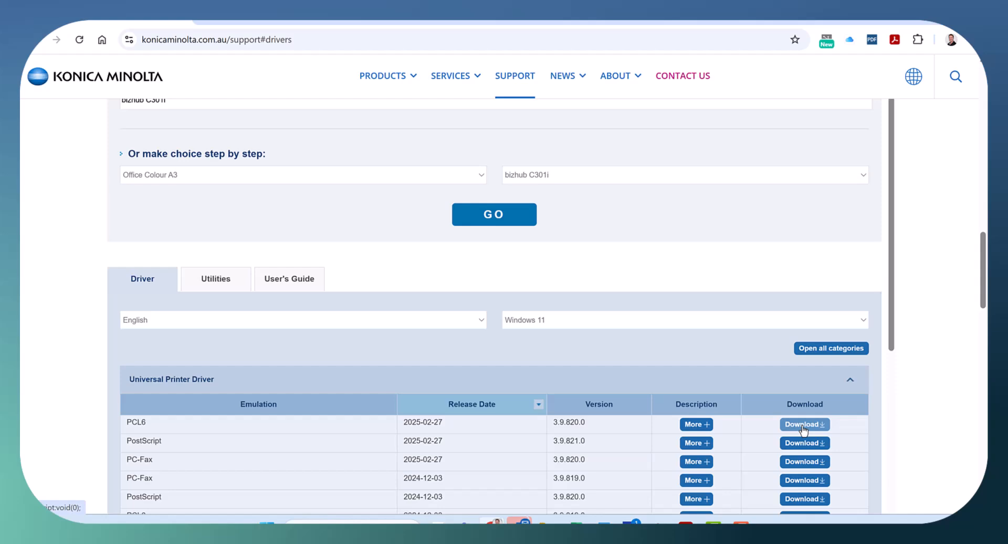
# Accept the license, download UPDPCL6Win_398200MU.zip and confirm it finished in Downloads.
pyautogui.click(804, 424)
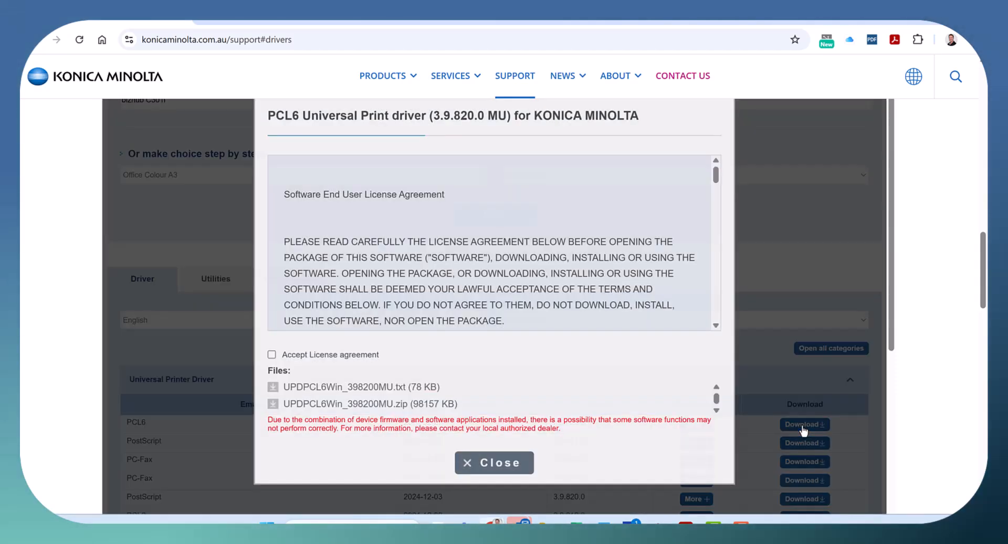
pyautogui.click(271, 354)
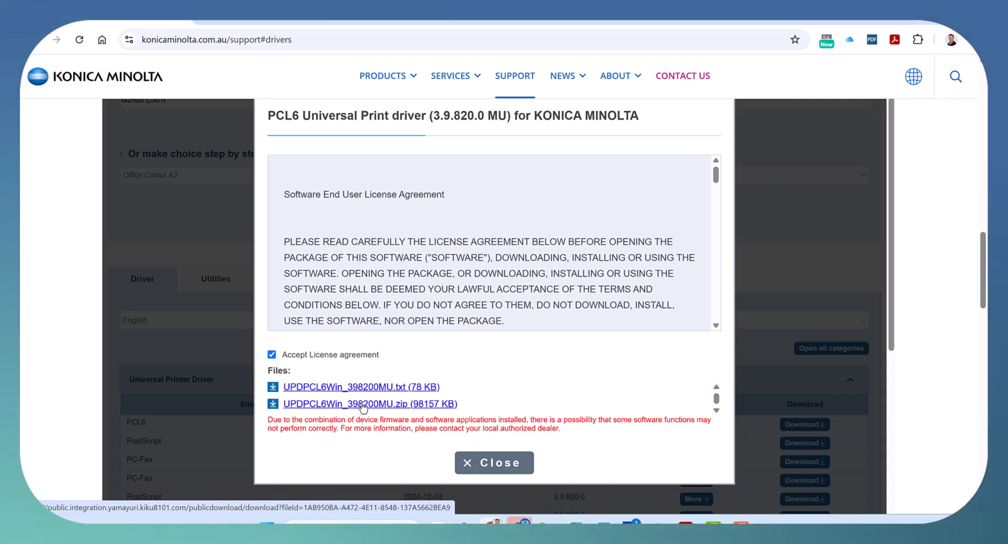
pyautogui.click(369, 404)
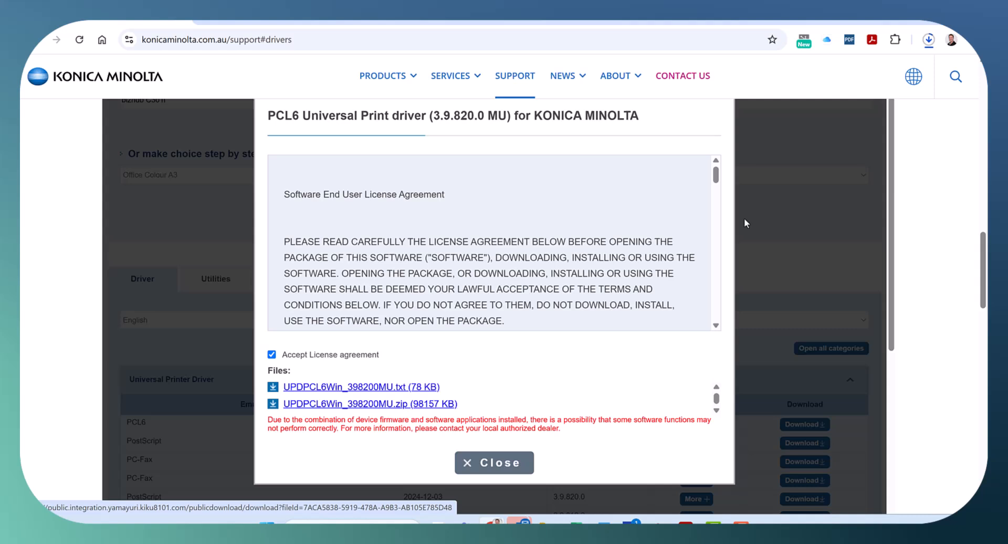
pyautogui.moveTo(913, 76)
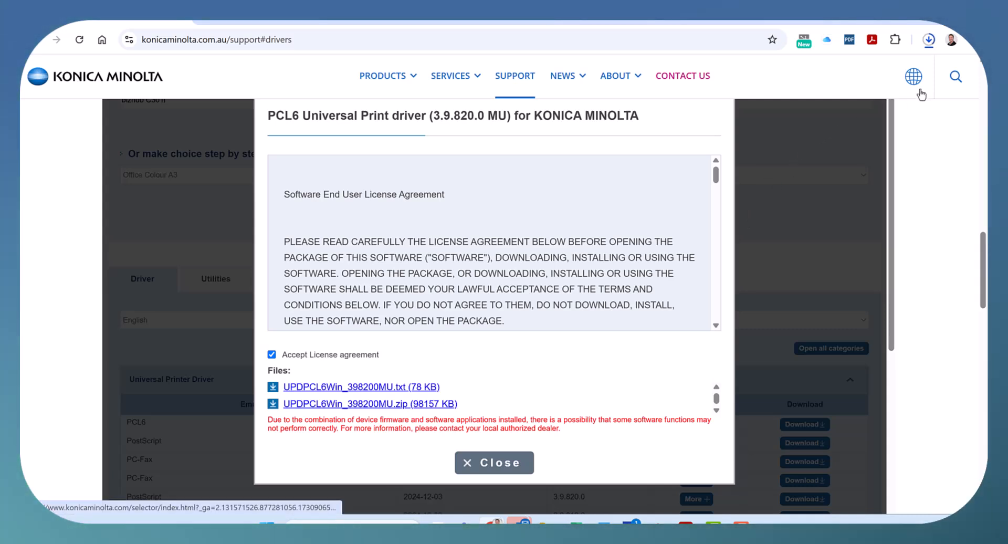
pyautogui.moveTo(941, 73)
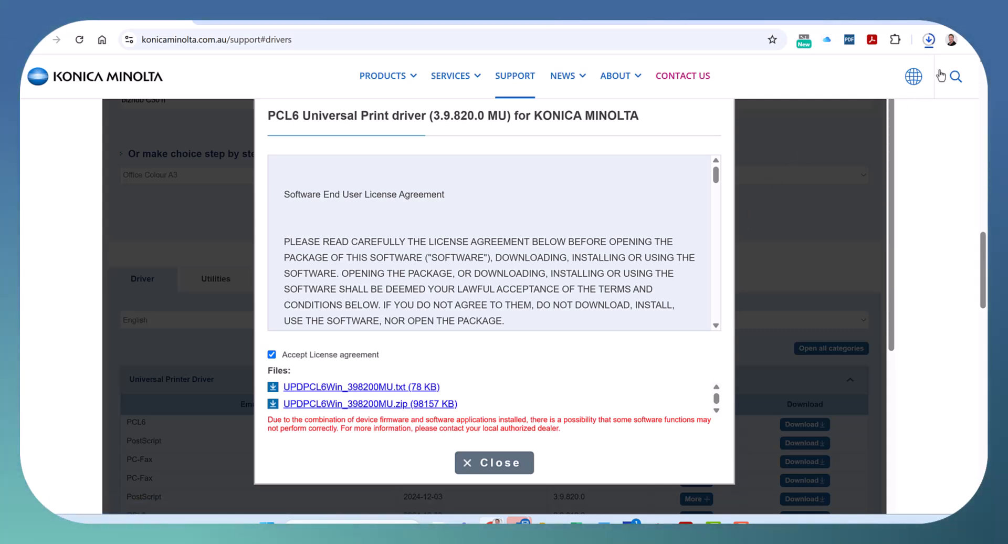
pyautogui.moveTo(939, 67)
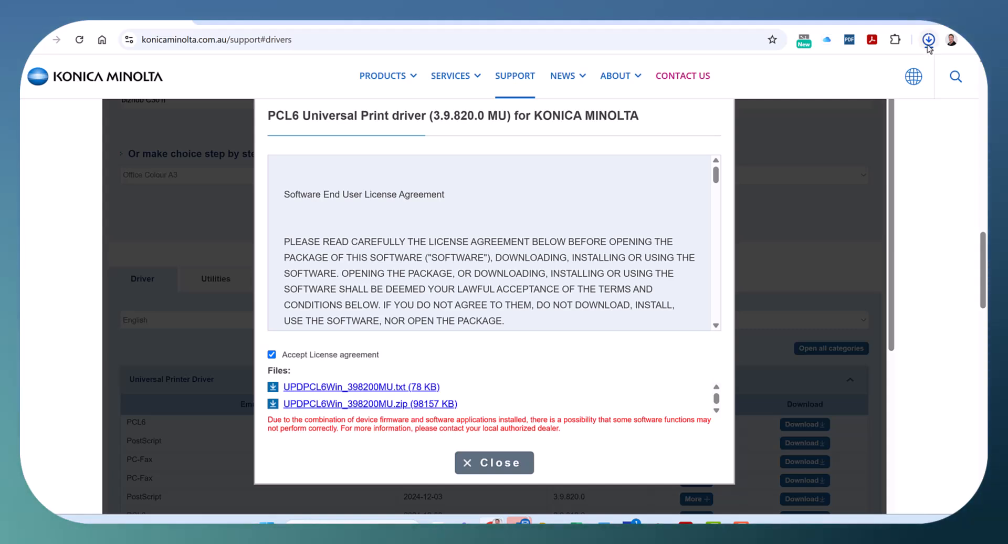
pyautogui.moveTo(928, 39)
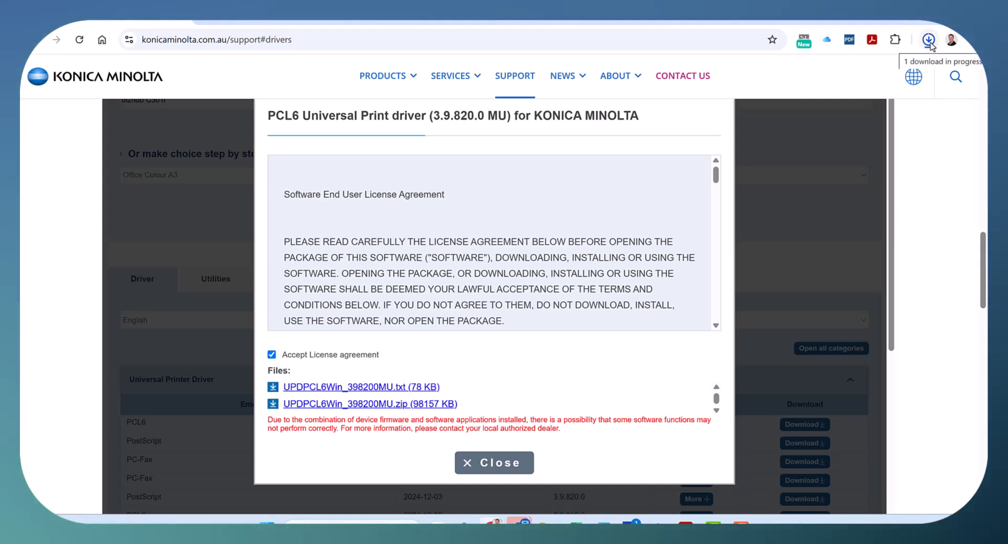
pyautogui.click(929, 39)
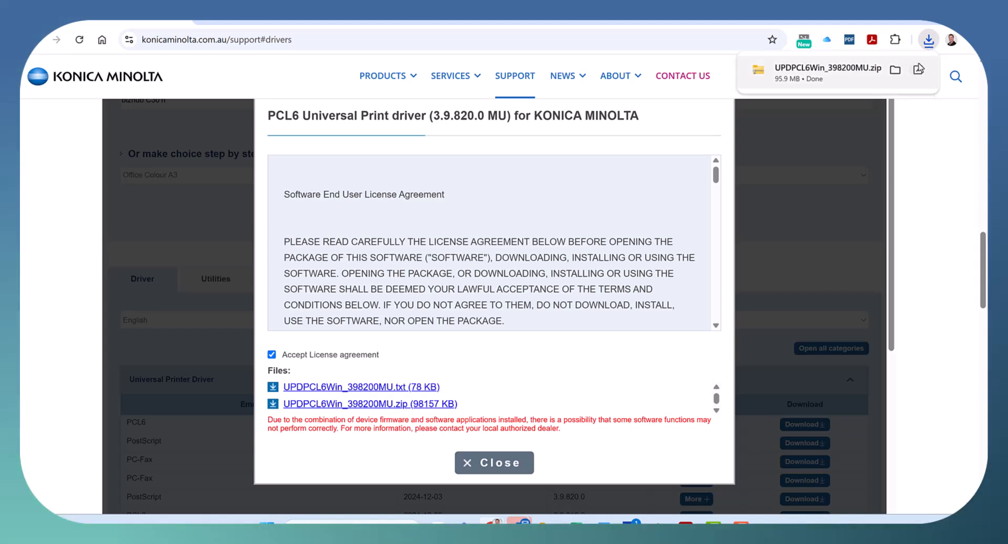
pyautogui.moveTo(896, 69)
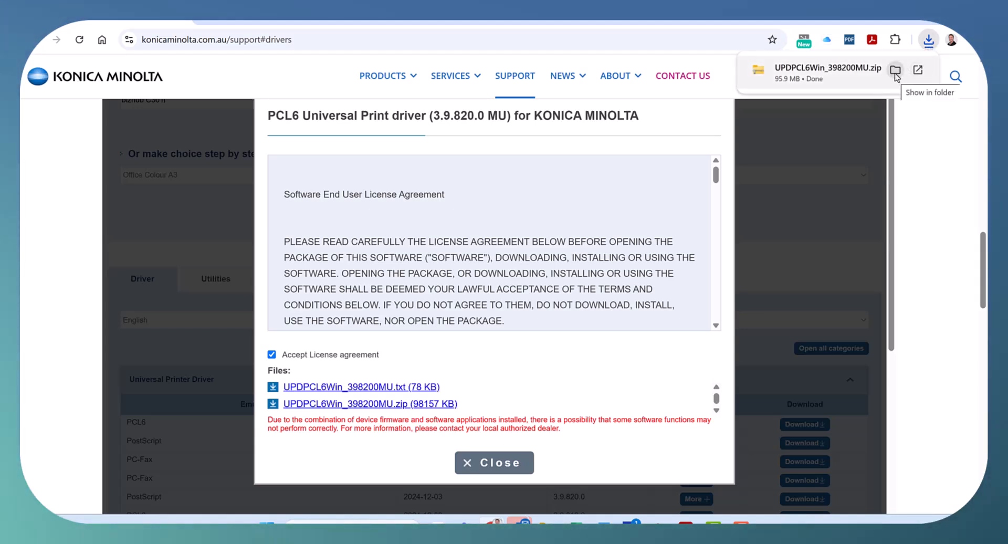
pyautogui.moveTo(895, 70)
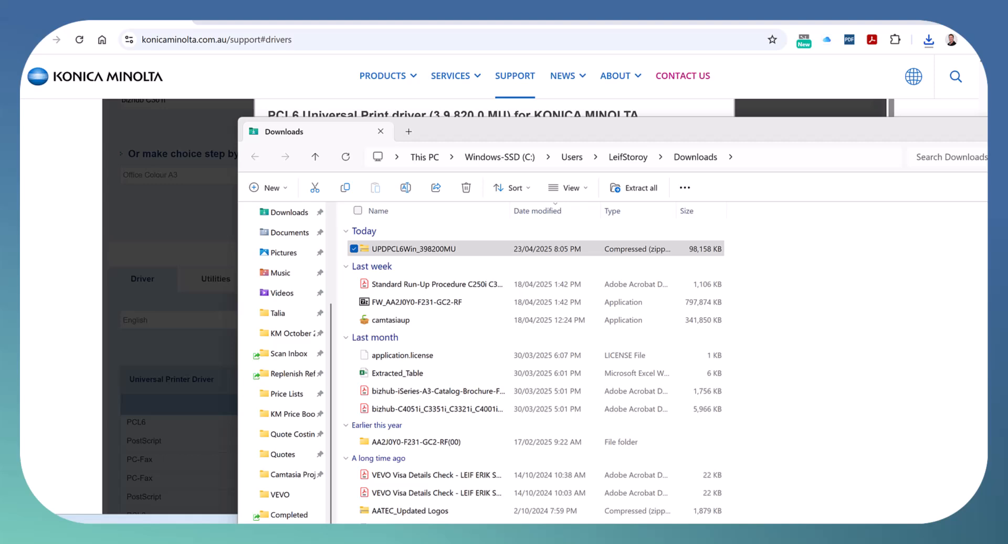
# Extract the zip into the default UPDPCL6Win_398200MU folder in Downloads.
pyautogui.click(634, 188)
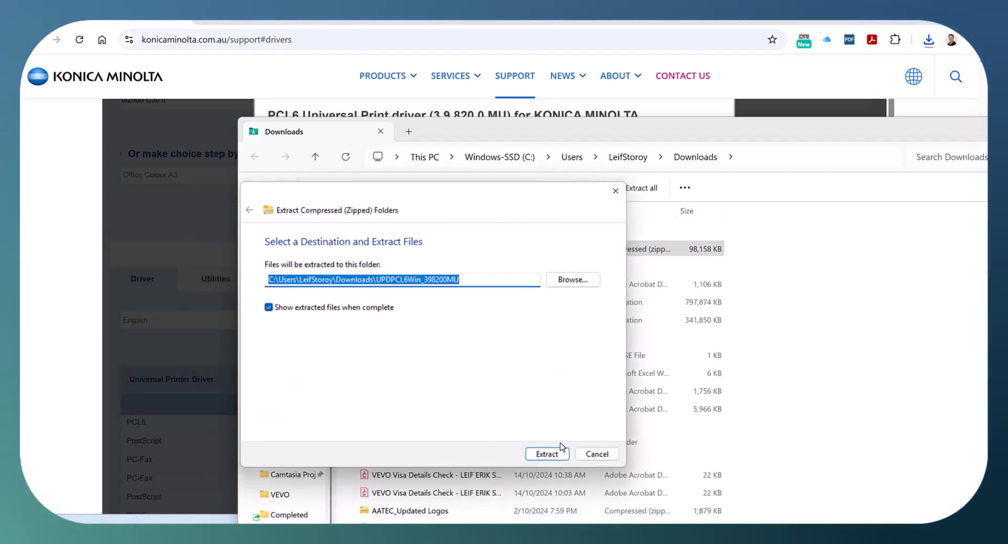
pyautogui.click(546, 453)
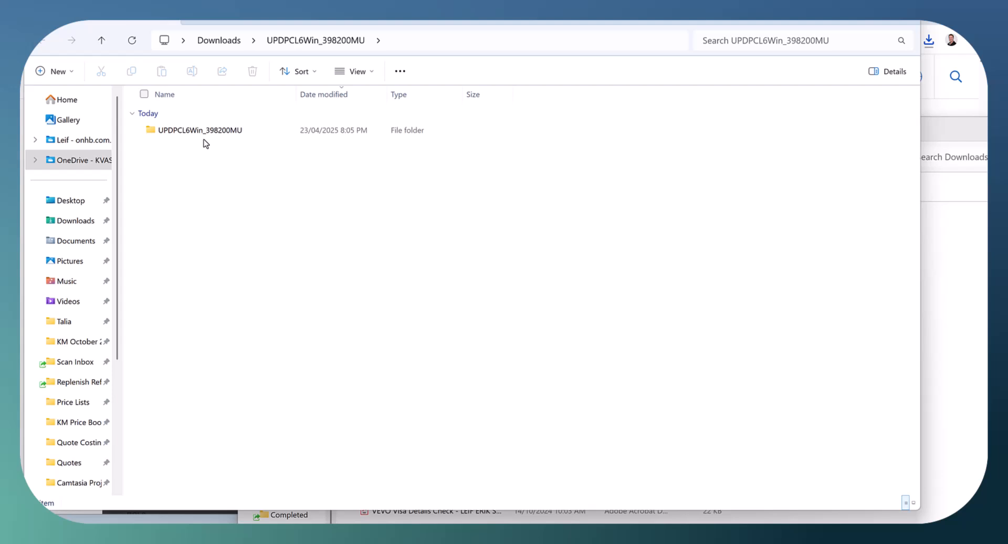
# Enter the UPDPCL6Win_398200MU subfolder and run the UPDSetup64 installer.
pyautogui.click(199, 130)
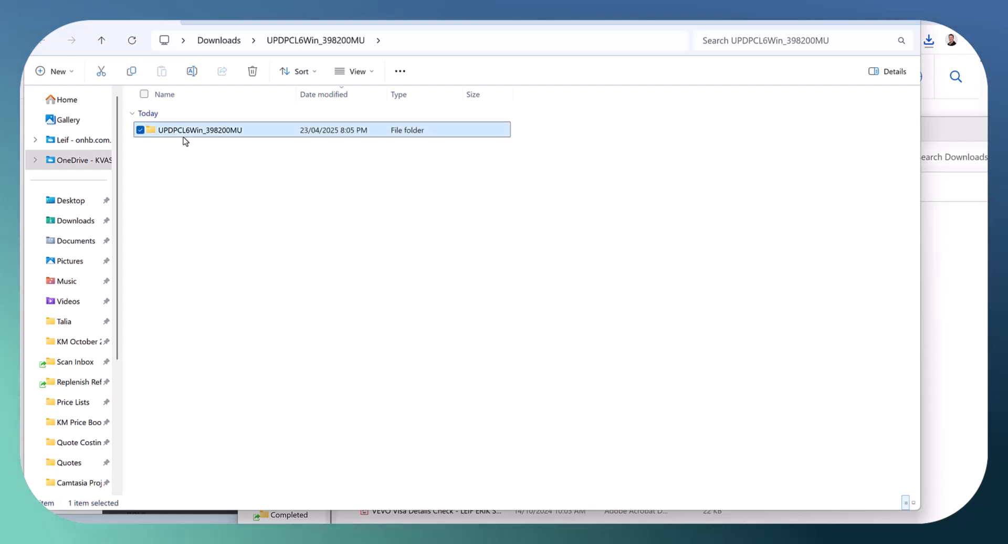
pyautogui.doubleClick(199, 129)
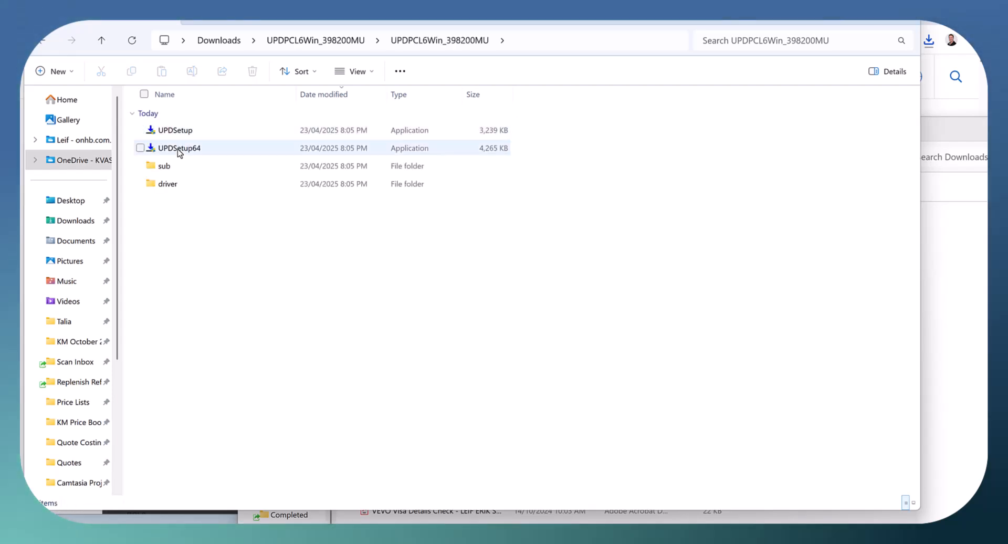
pyautogui.moveTo(179, 153)
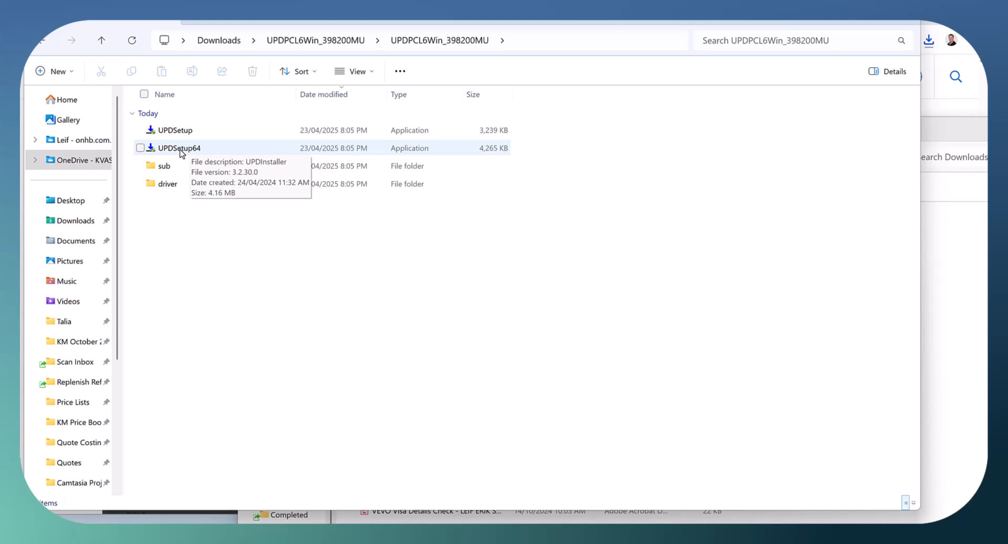
pyautogui.moveTo(195, 152)
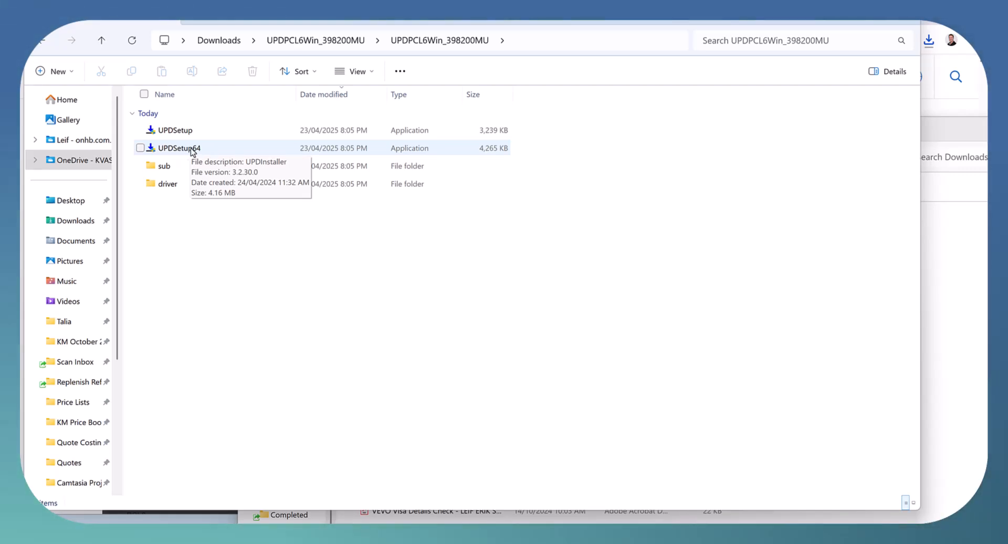
pyautogui.click(178, 148)
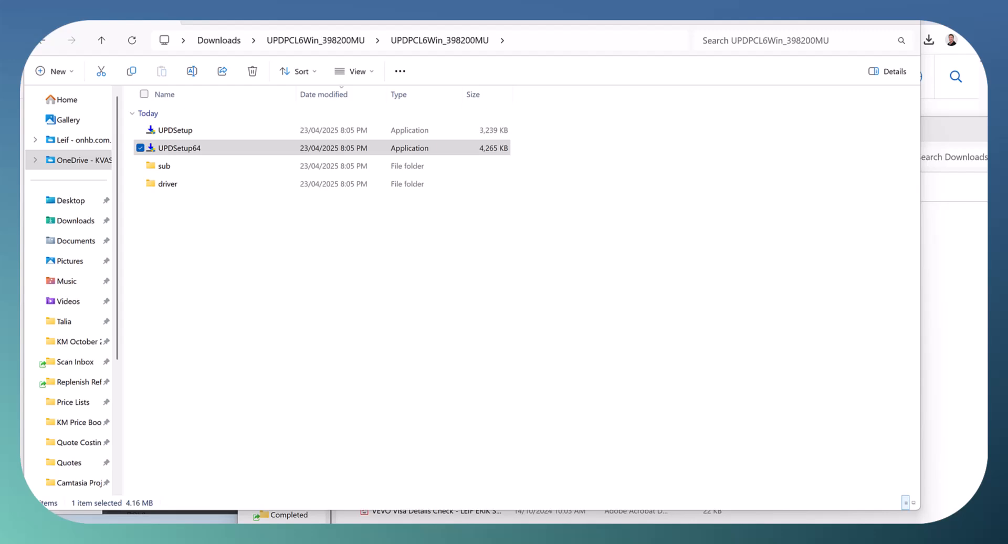
pyautogui.doubleClick(178, 148)
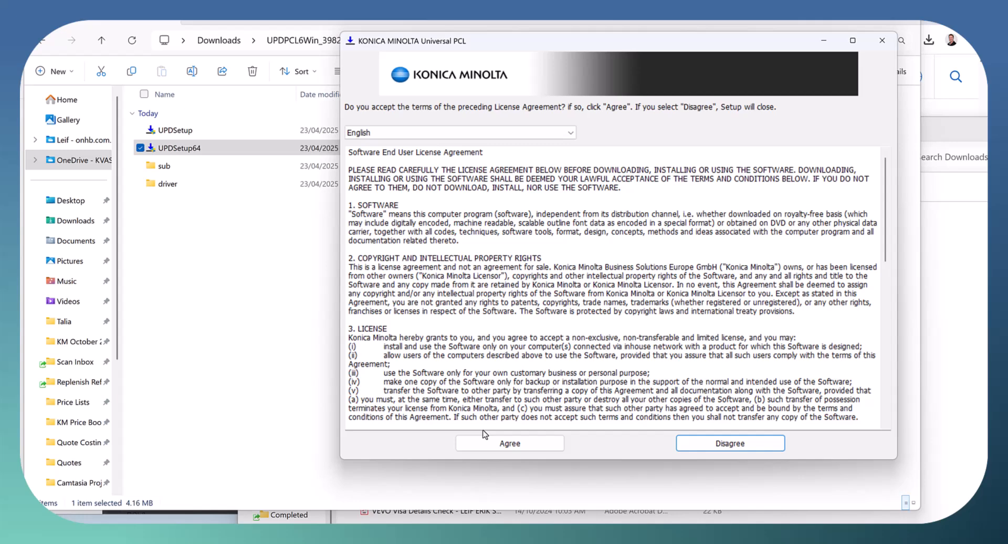
pyautogui.moveTo(510, 443)
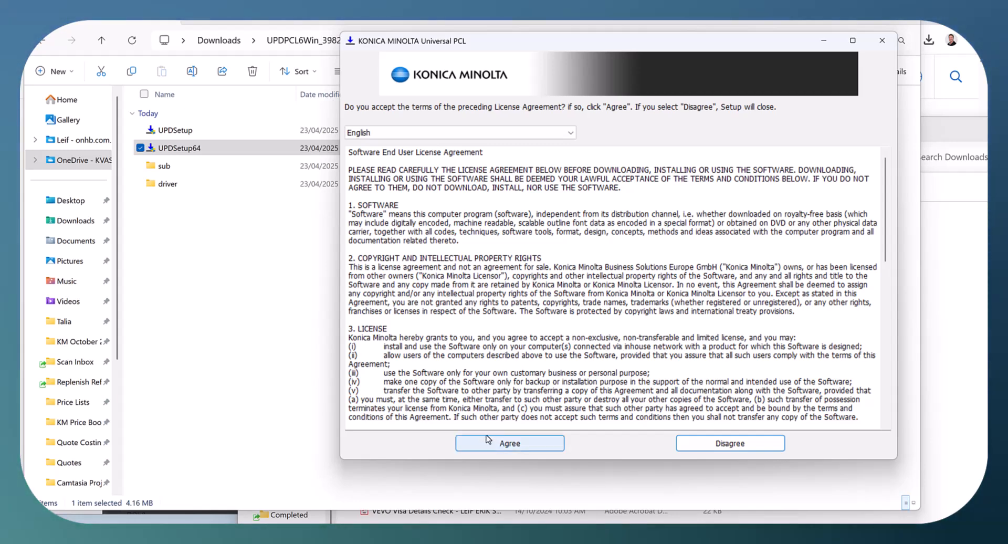
pyautogui.moveTo(565, 427)
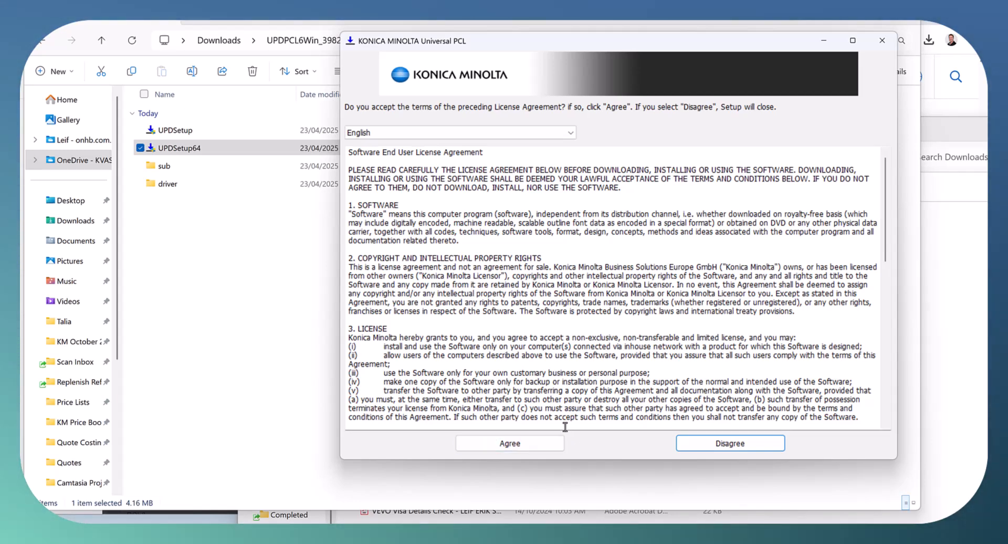
# Agree to the license and choose Install (Network Search) to find printers automatically.
pyautogui.click(509, 444)
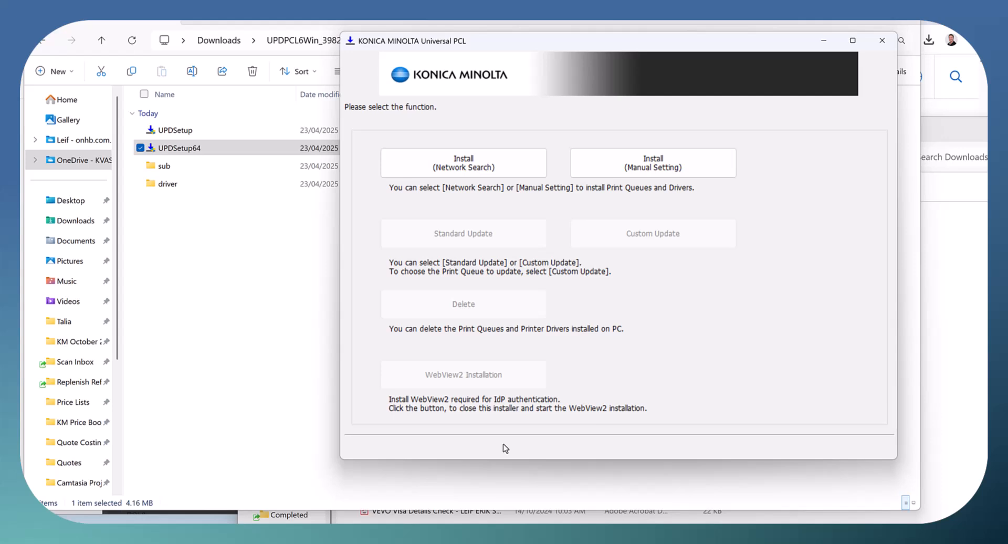
pyautogui.moveTo(448, 207)
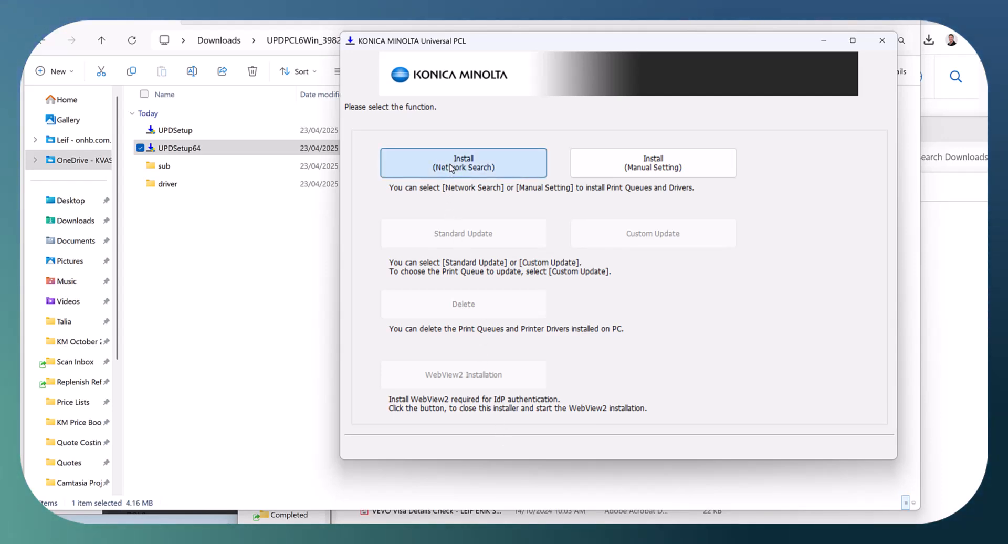
pyautogui.click(463, 163)
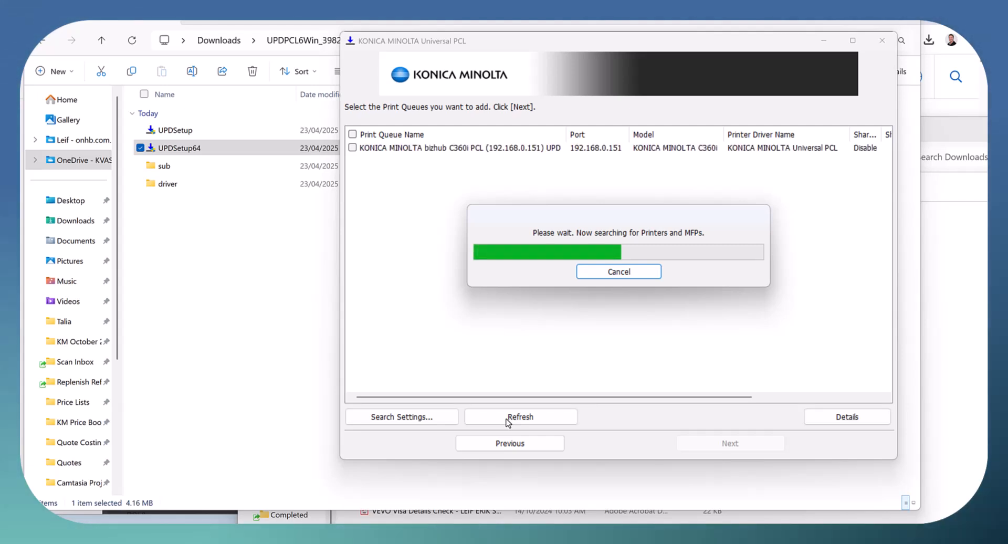
pyautogui.moveTo(572, 329)
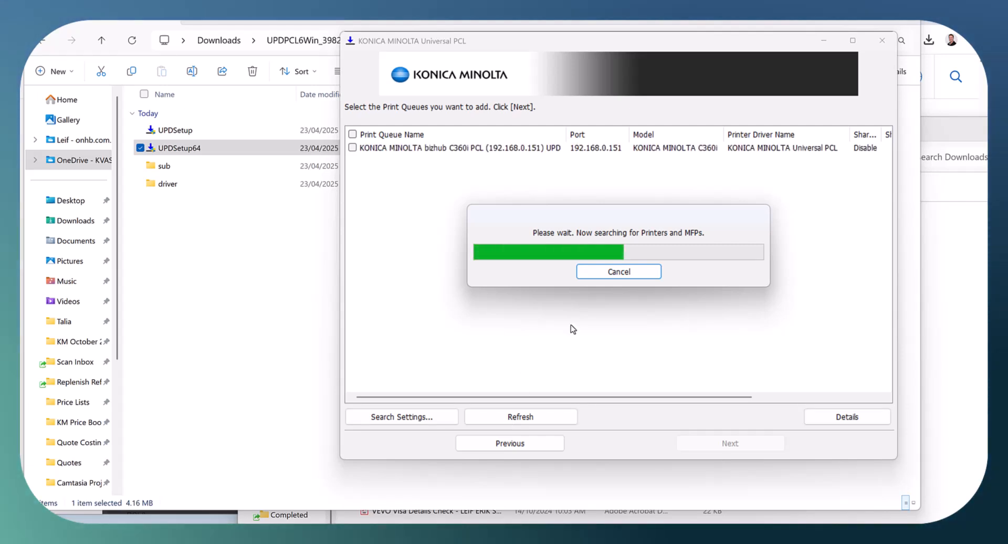
pyautogui.moveTo(404, 144)
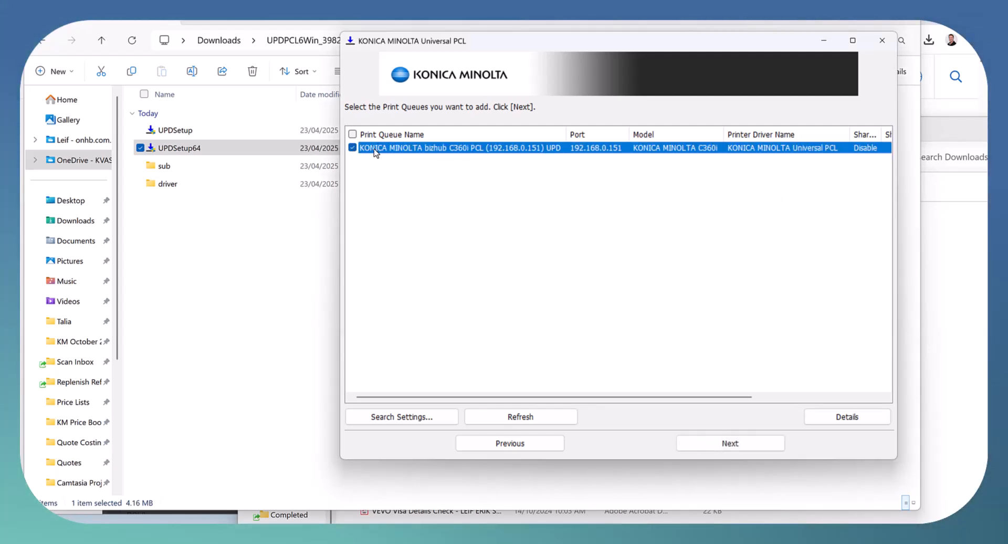
pyautogui.moveTo(449, 194)
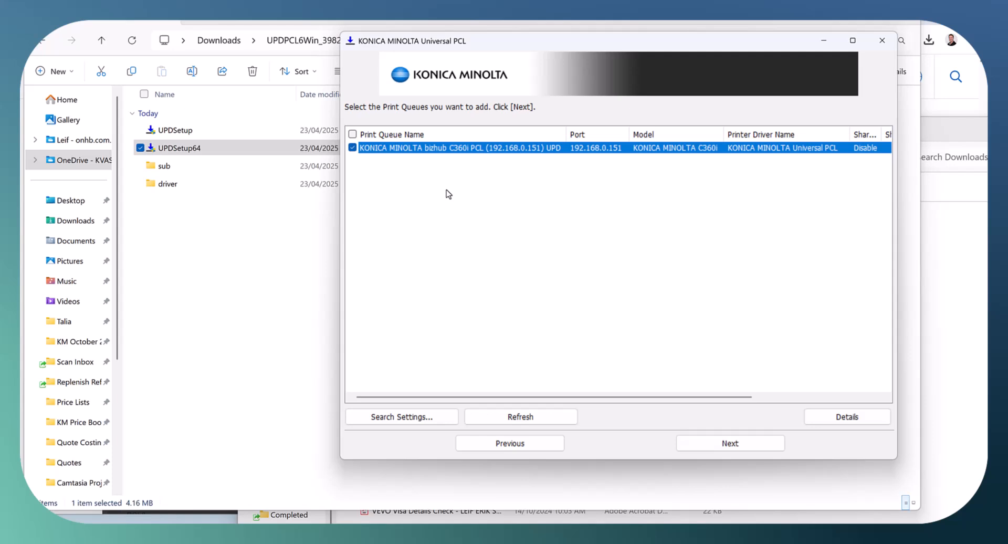
pyautogui.moveTo(575, 275)
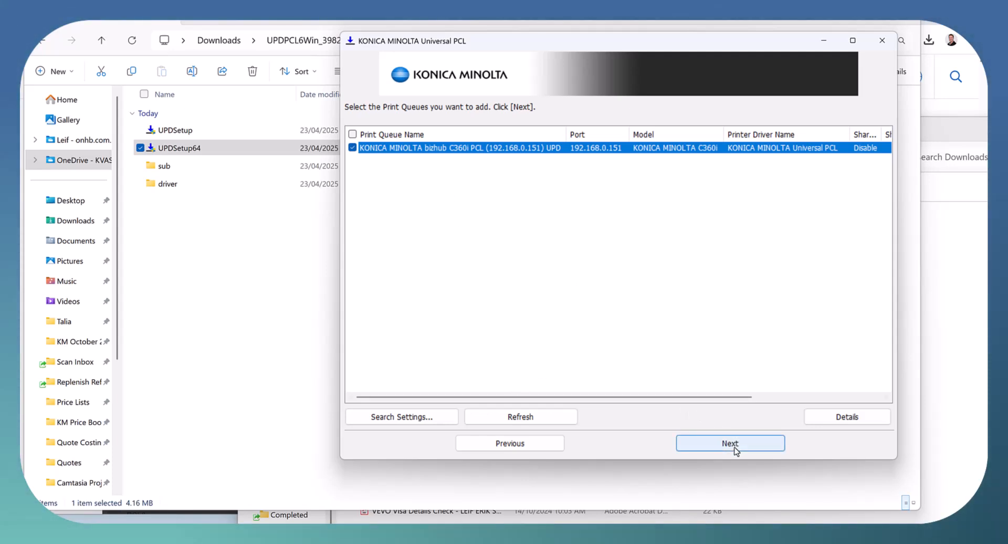
# Install the ticked bizhub C360i PCL print queue at 192.168.0.151 via Next.
pyautogui.click(730, 444)
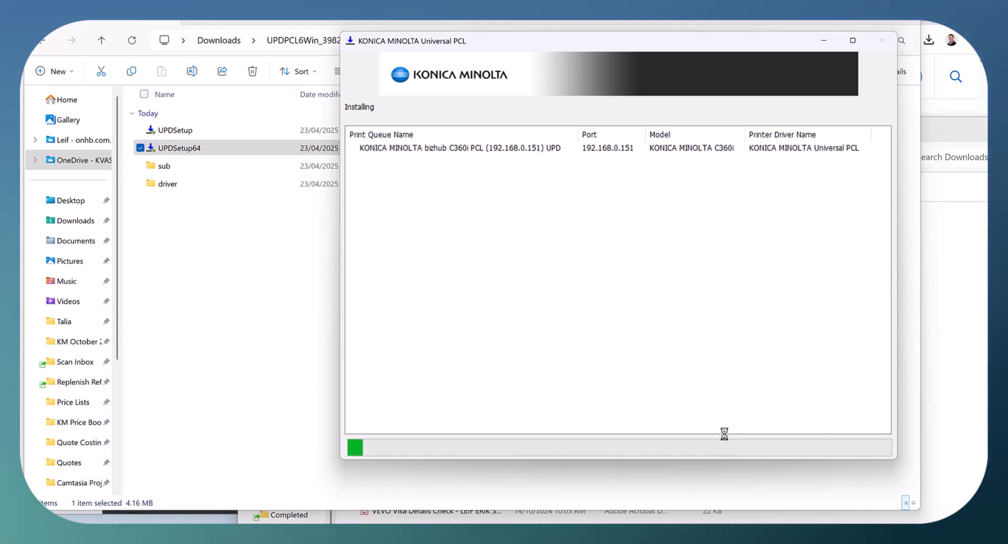
pyautogui.moveTo(364, 152)
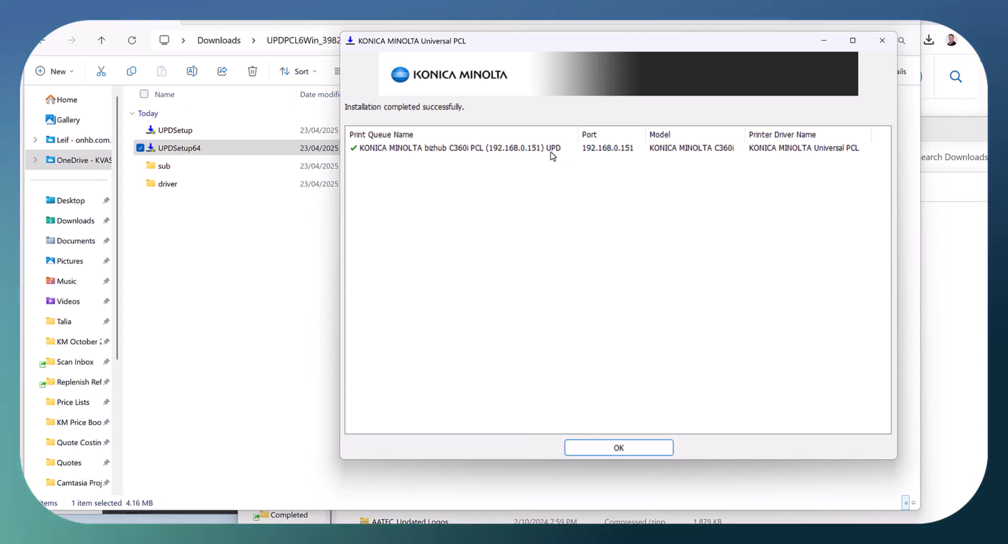
pyautogui.moveTo(586, 385)
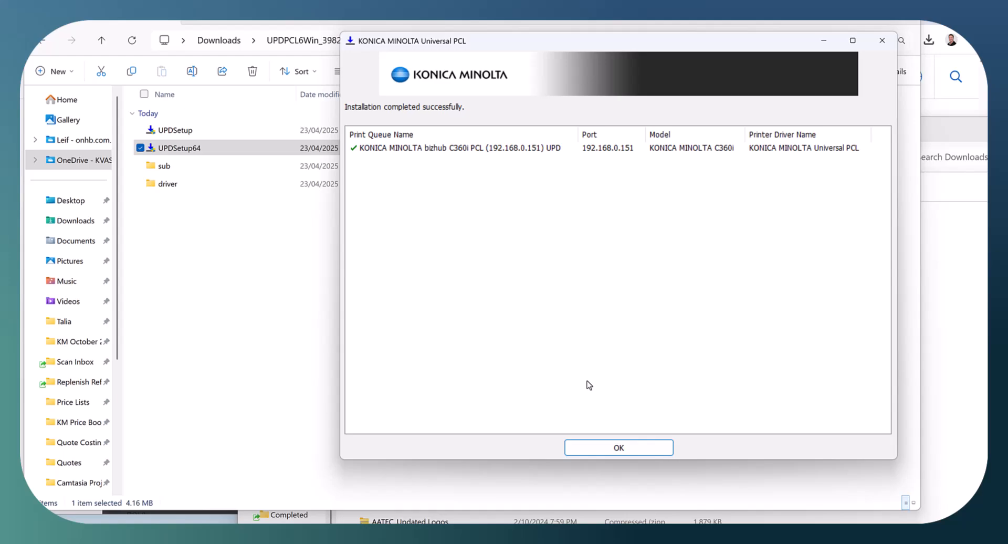